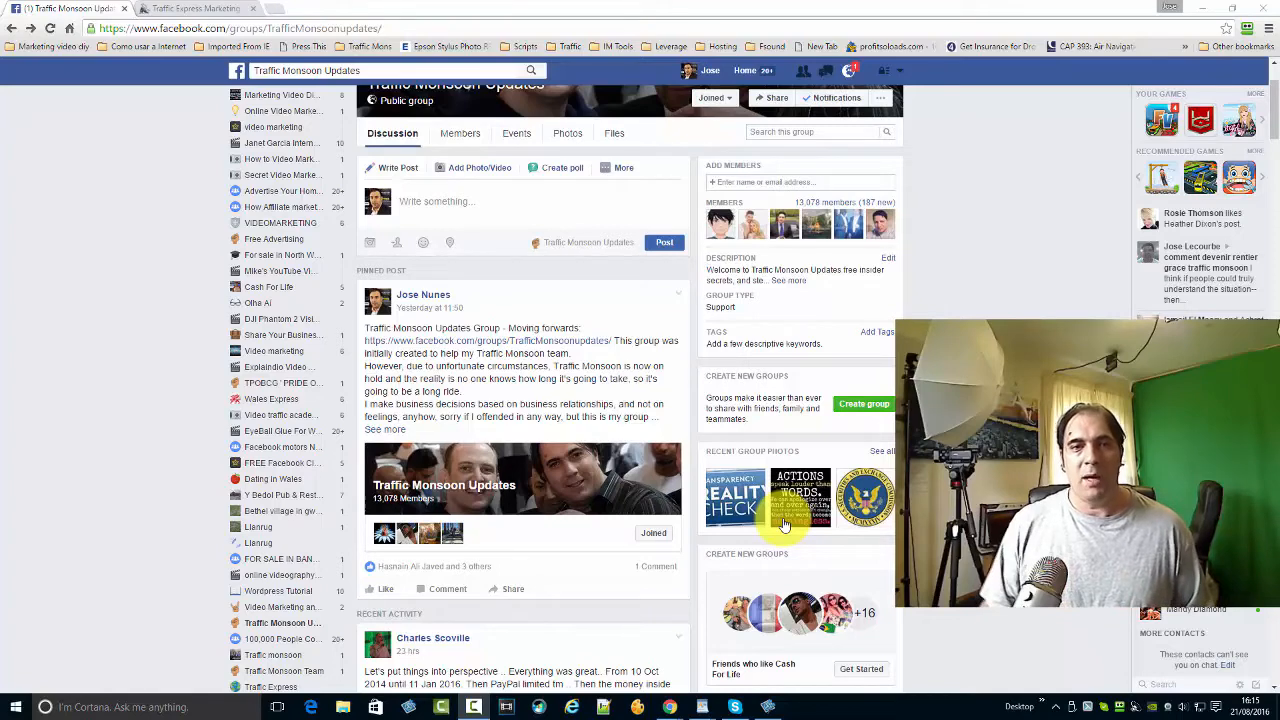
- Open the Alexa overview for trafficexpress.co.uk from the Traffic Express tab, showing global rank 188,005
{"action": "left_click", "coordinate": [190, 8]}
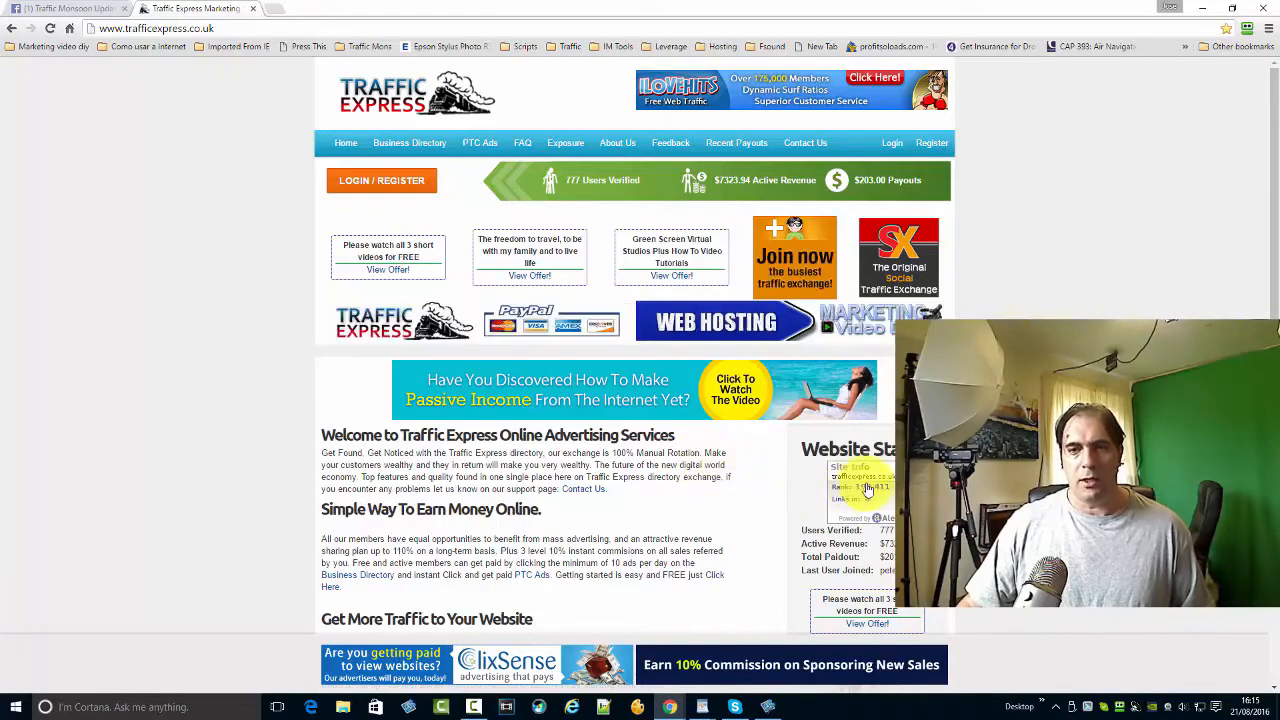
{"action": "left_click", "coordinate": [860, 490]}
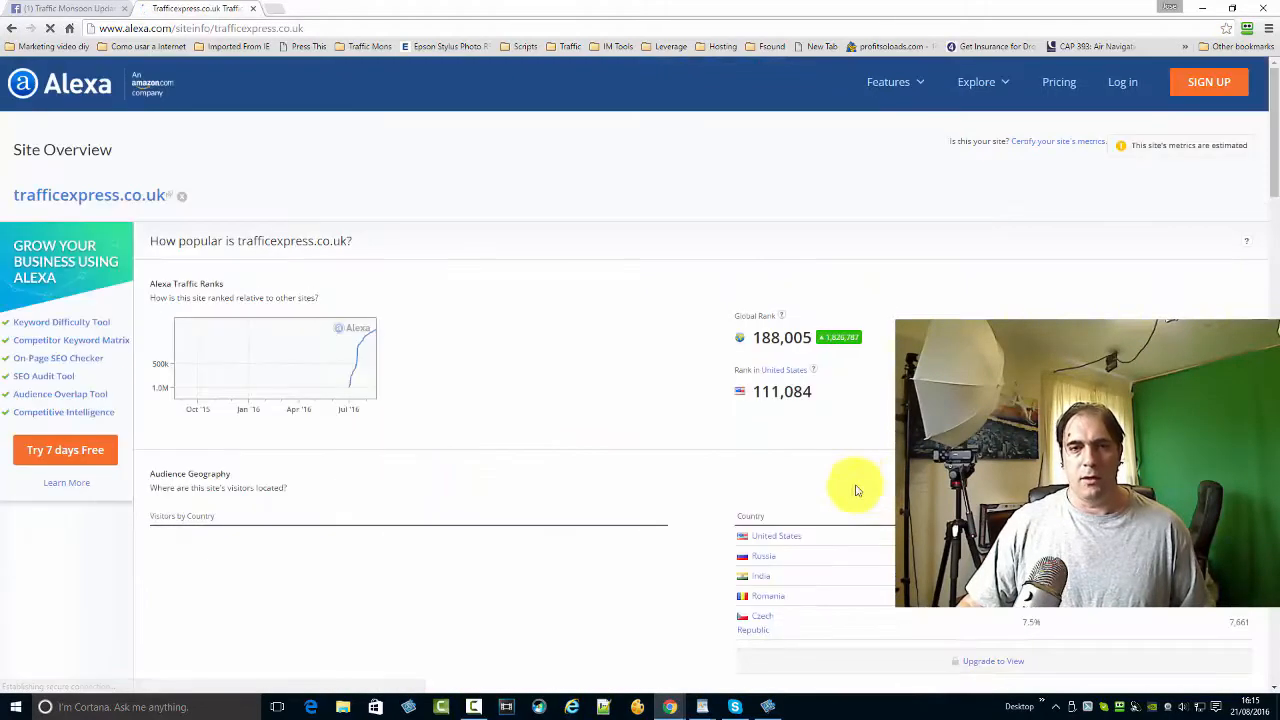